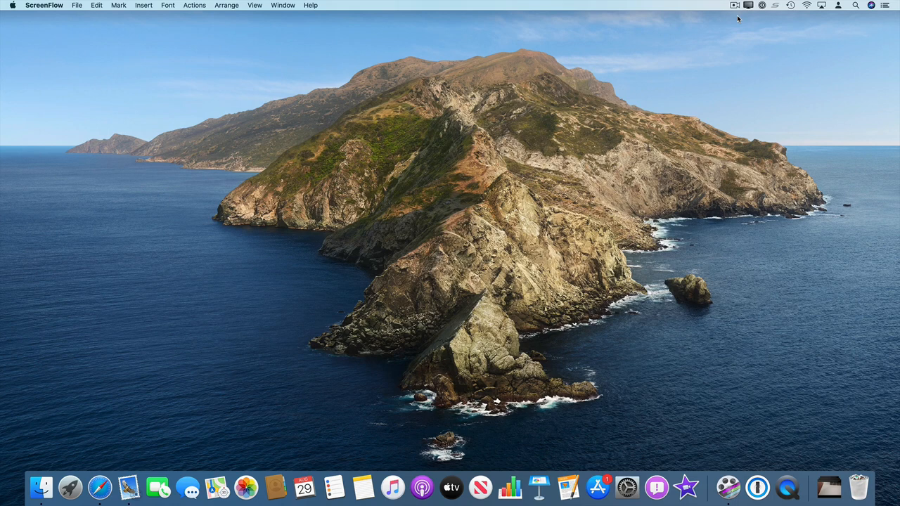
mouse_move(630, 484)
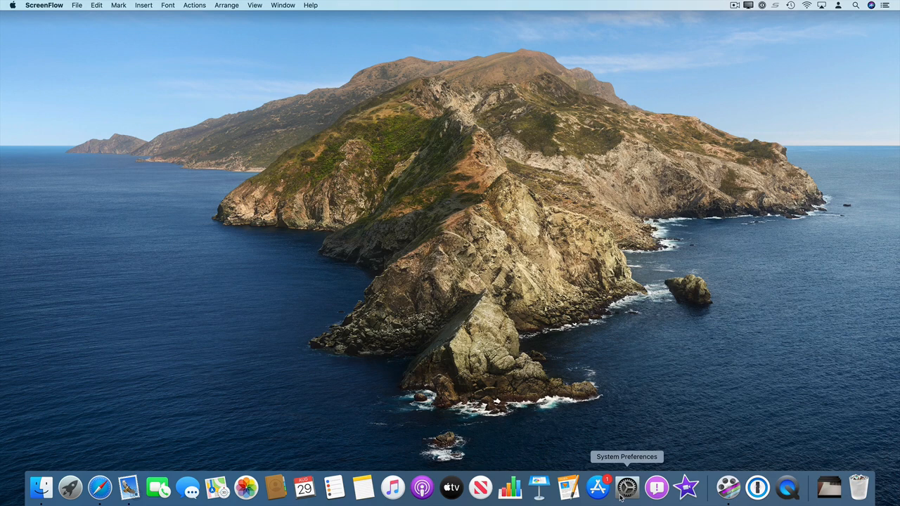
- Open the Time Machine preference pane showing the LaCie backup disk and schedule
left_click(627, 492)
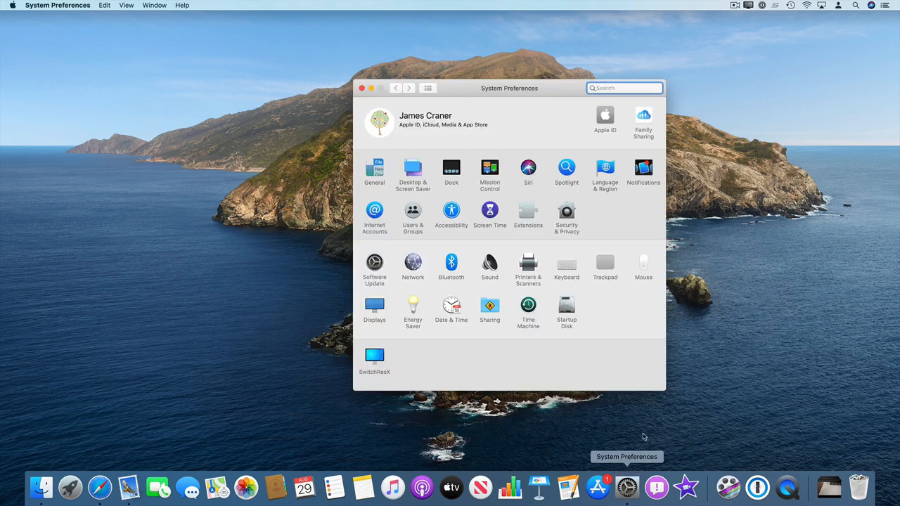
left_click(529, 306)
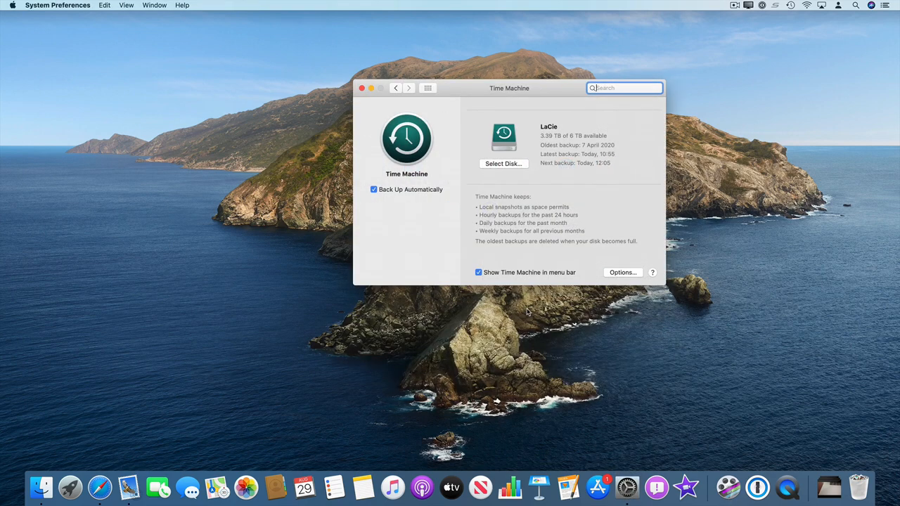
mouse_move(481, 279)
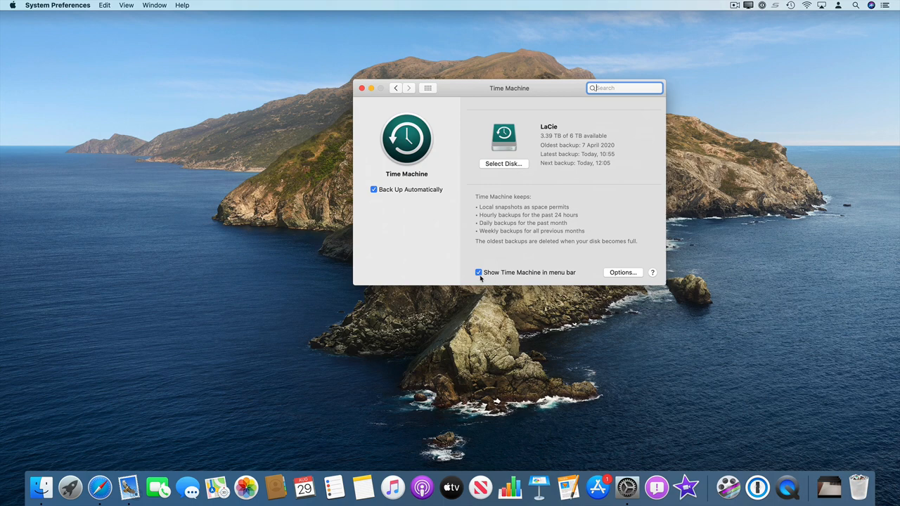
mouse_move(484, 274)
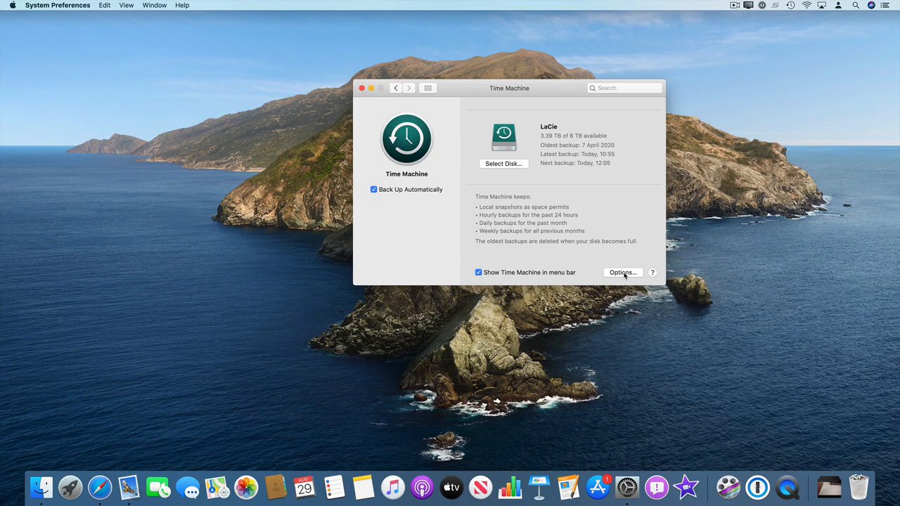
left_click(623, 273)
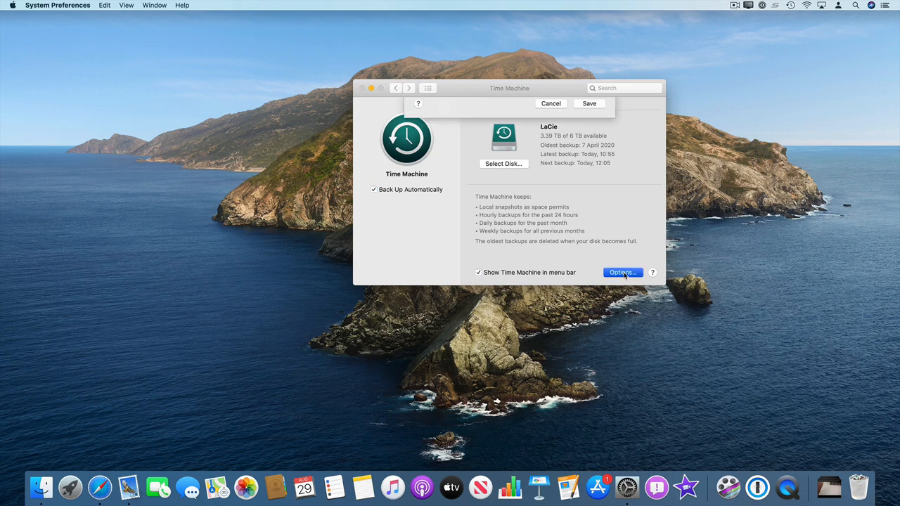
left_click(622, 273)
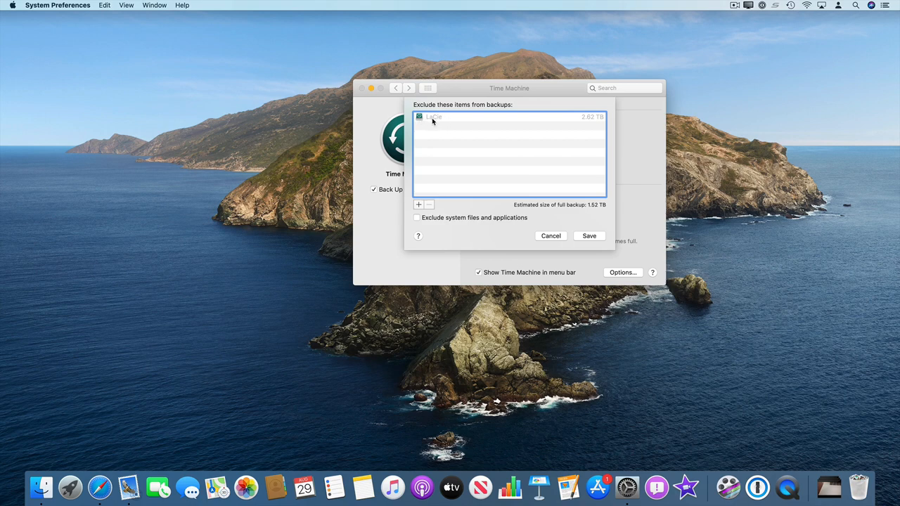
mouse_move(429, 121)
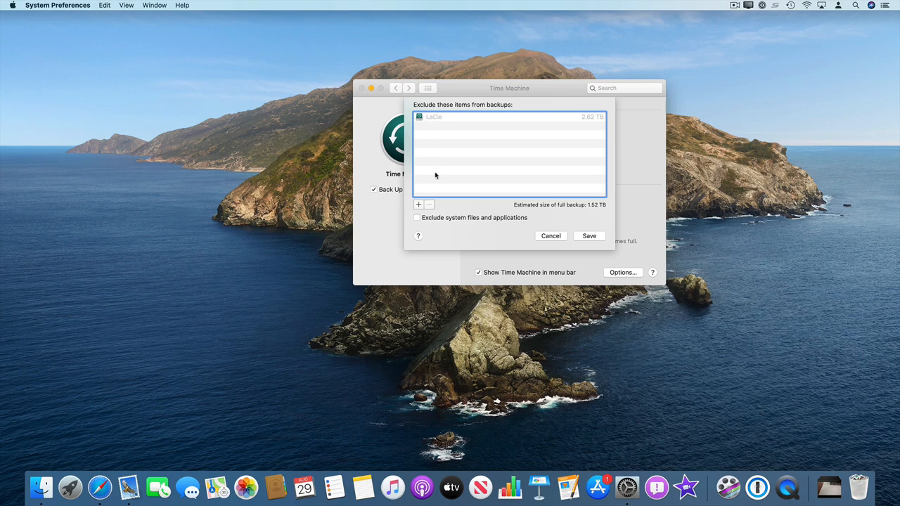
mouse_move(467, 205)
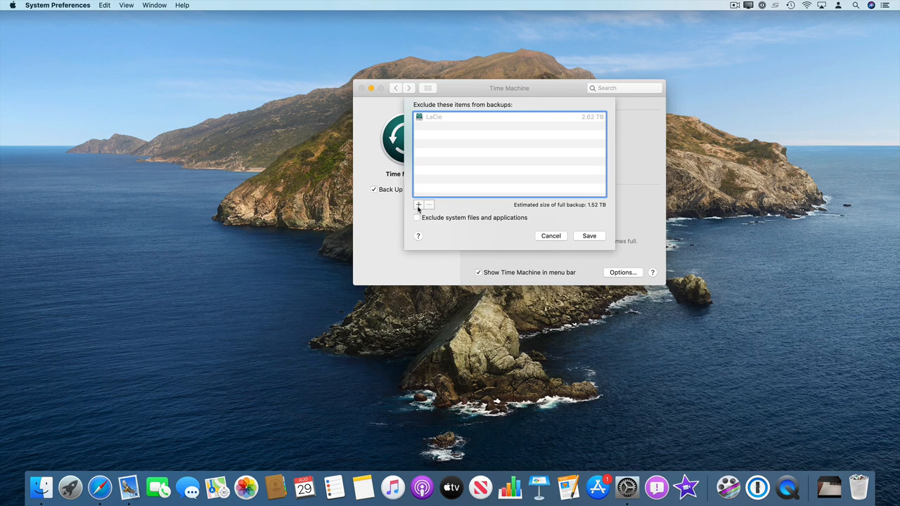
mouse_move(554, 242)
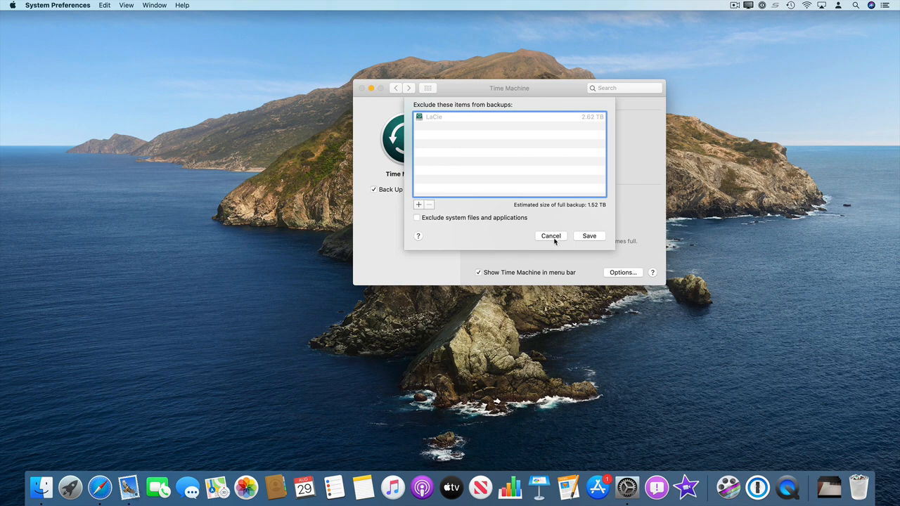
left_click(551, 236)
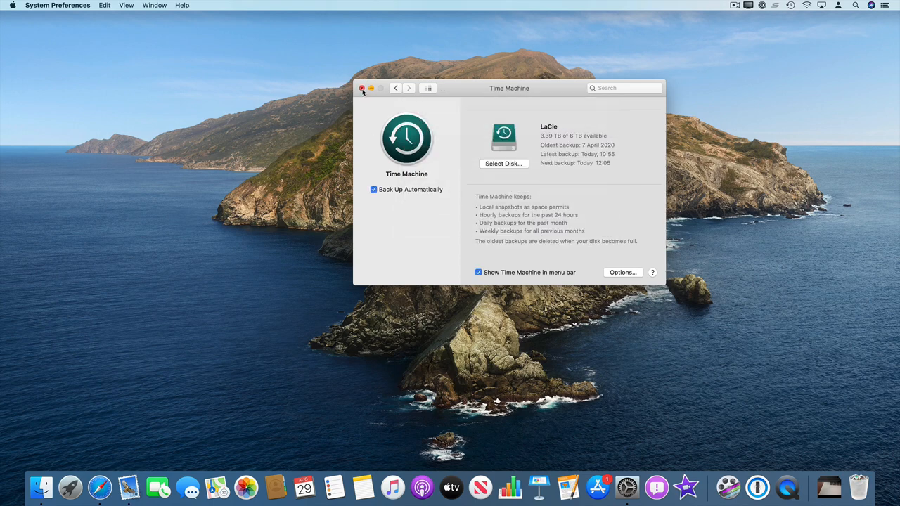
- Close System Preferences, bring up a Finder Desktop window and the menu-bar Time Machine options
left_click(363, 88)
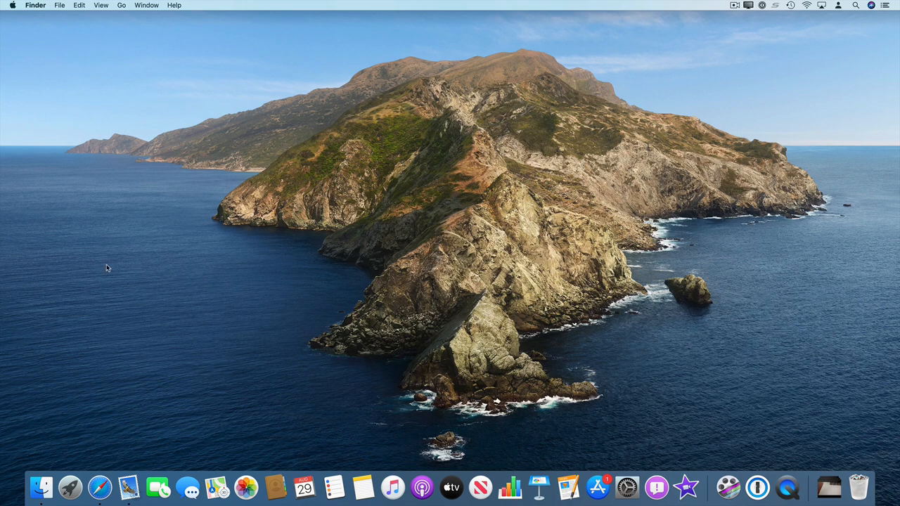
left_click(41, 487)
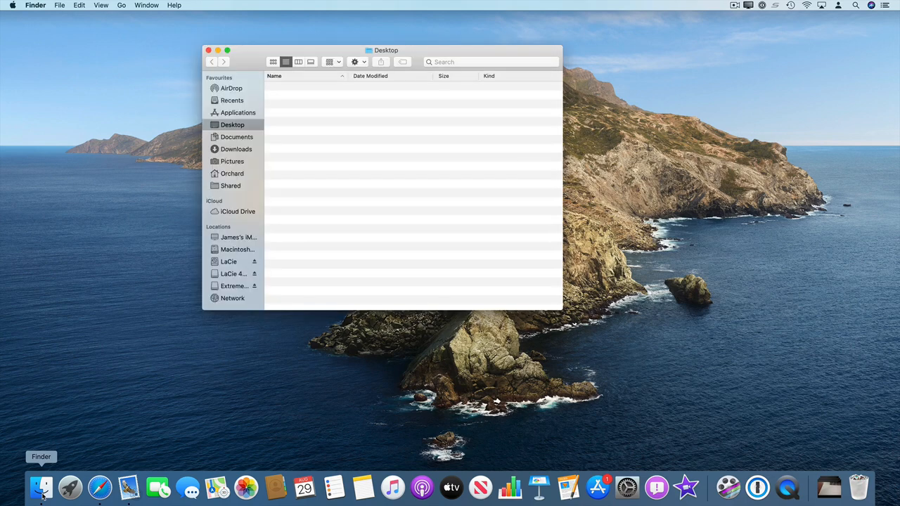
mouse_move(821, 22)
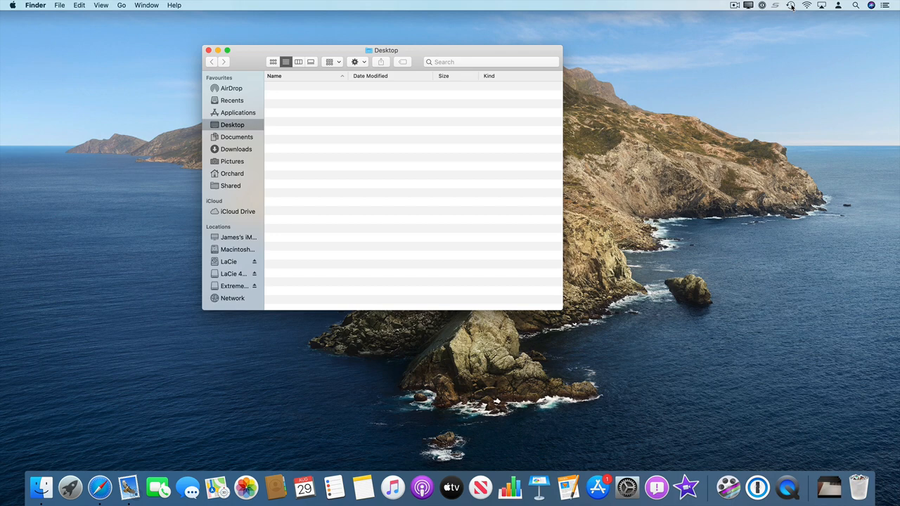
mouse_move(856, 7)
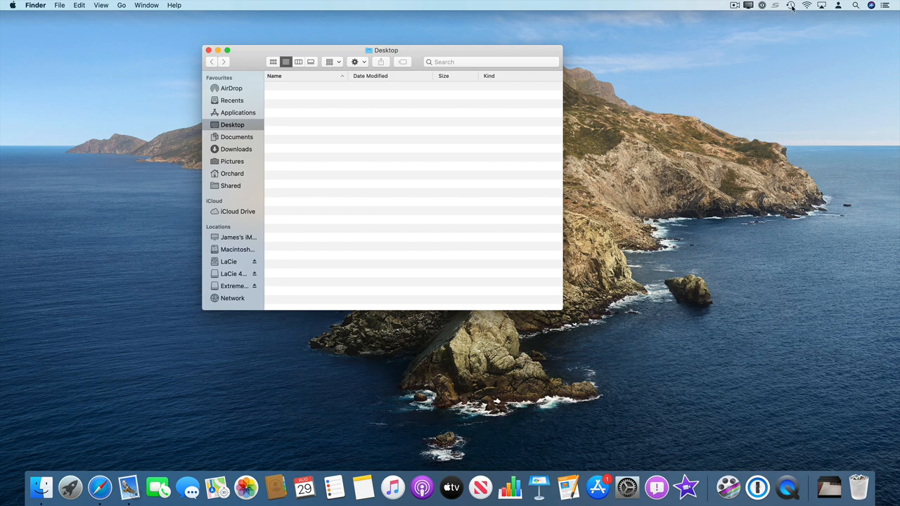
left_click(791, 5)
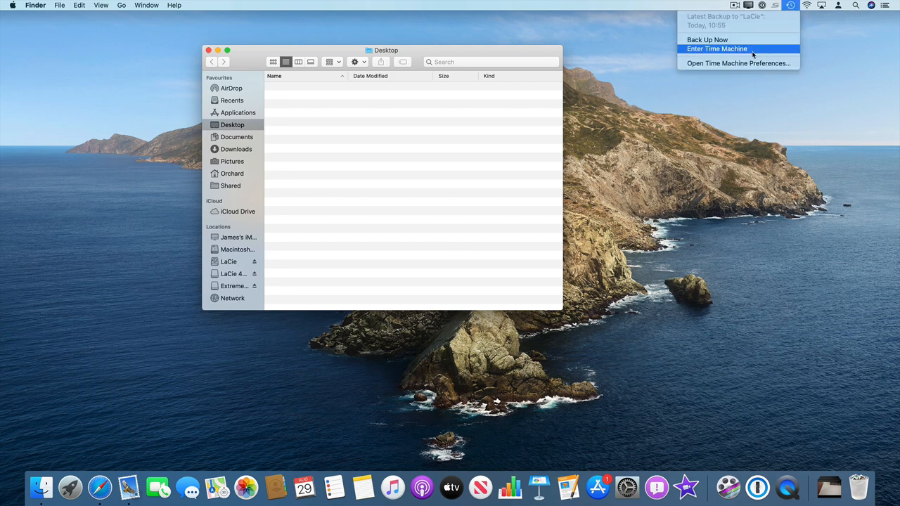
- Enter Time Machine and browse the LaCie, LaCie 4TB and Extreme SSD backups at today 10:55
left_click(720, 48)
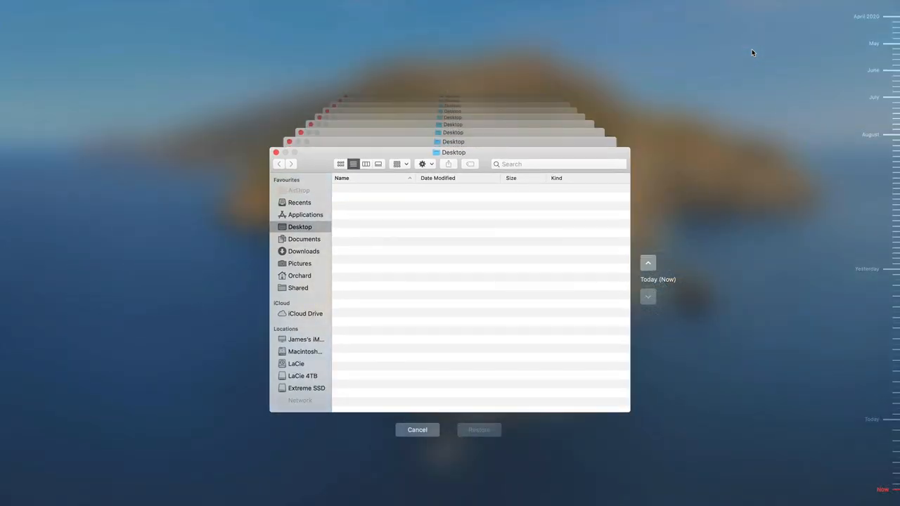
mouse_move(498, 149)
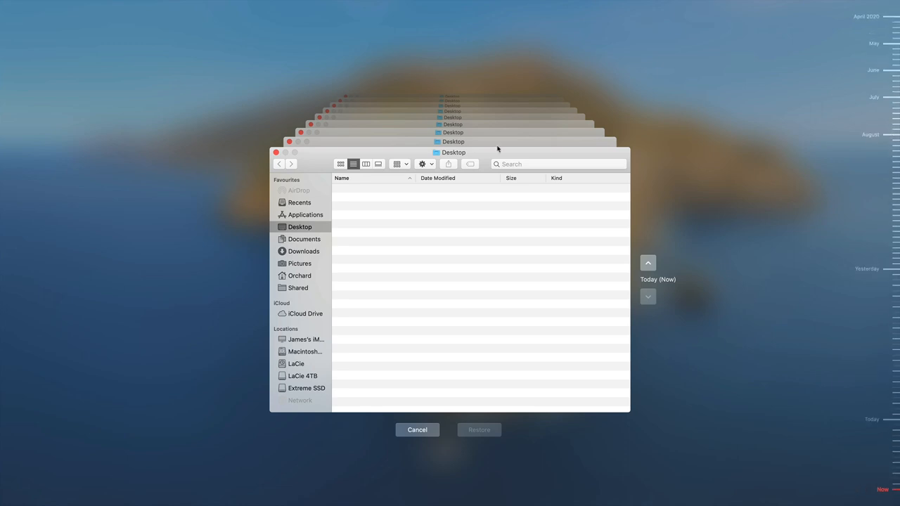
mouse_move(289, 339)
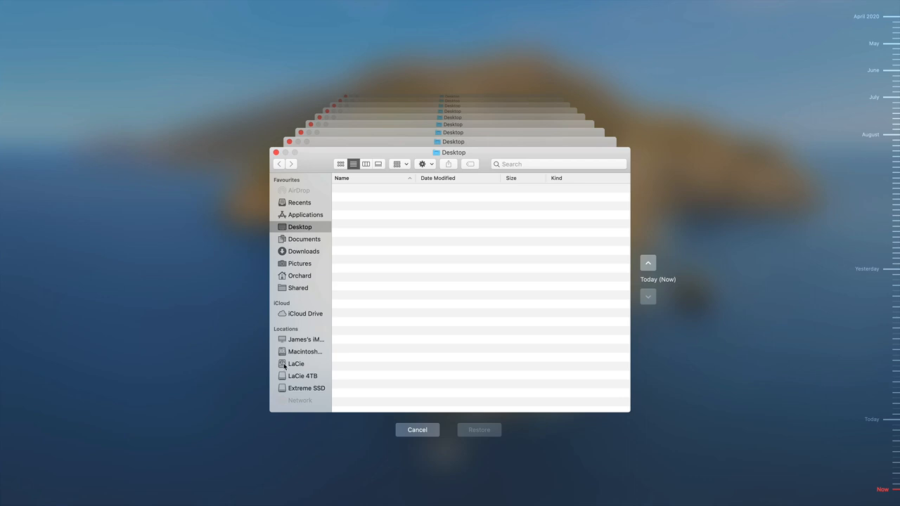
left_click(299, 363)
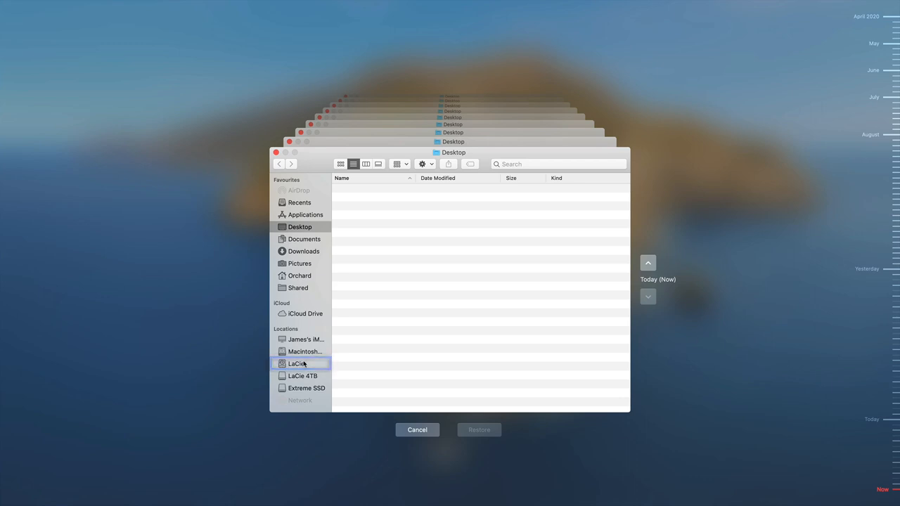
left_click(301, 377)
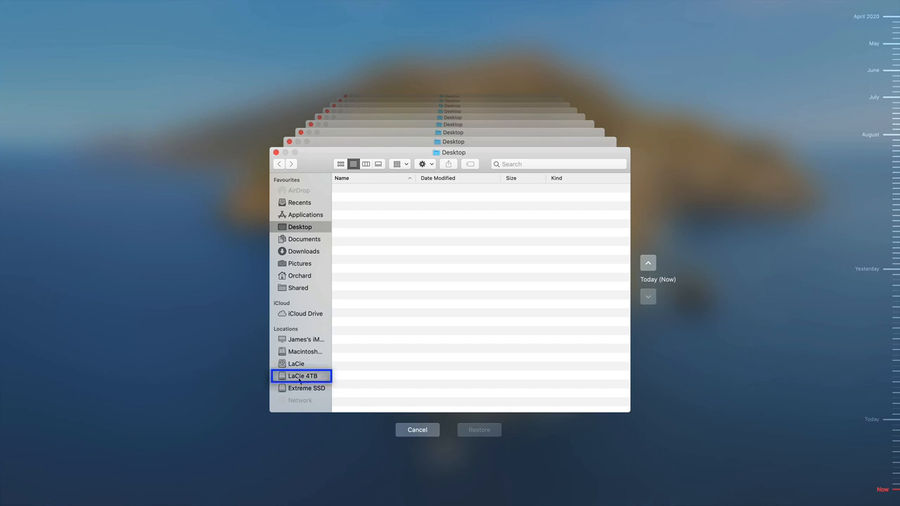
left_click(306, 388)
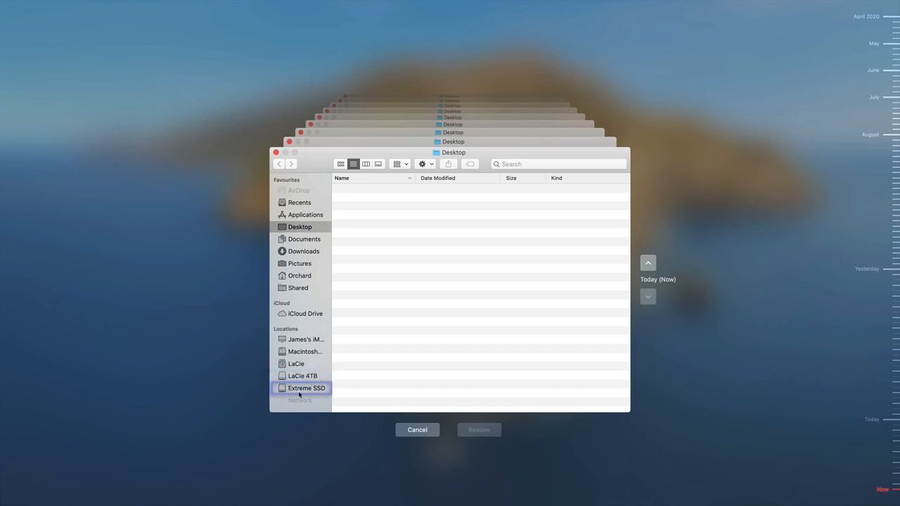
left_click(305, 388)
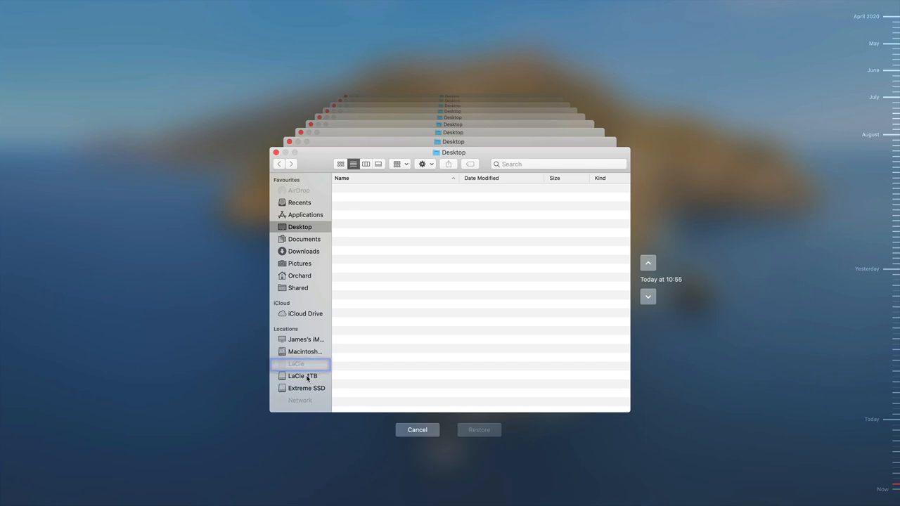
- Show the LaCie 4TB drive's backed-up folders and select all its top-level items
left_click(304, 377)
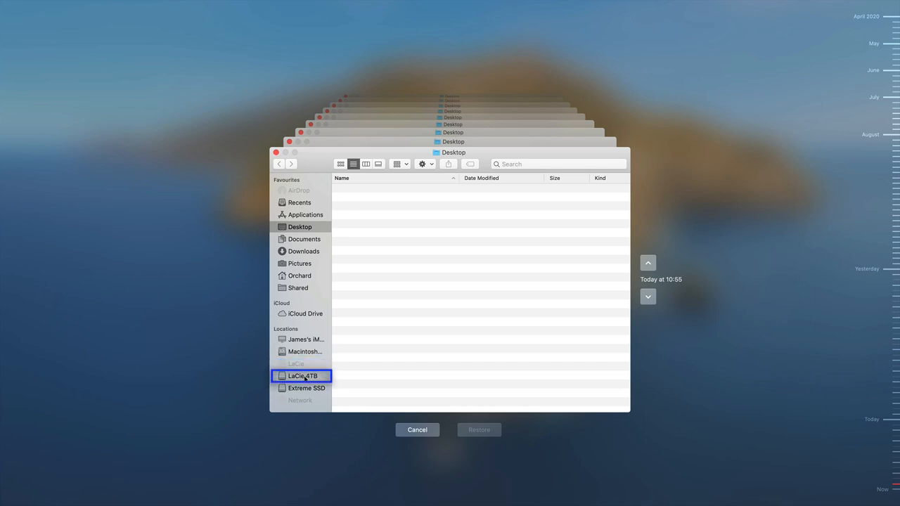
left_click(307, 377)
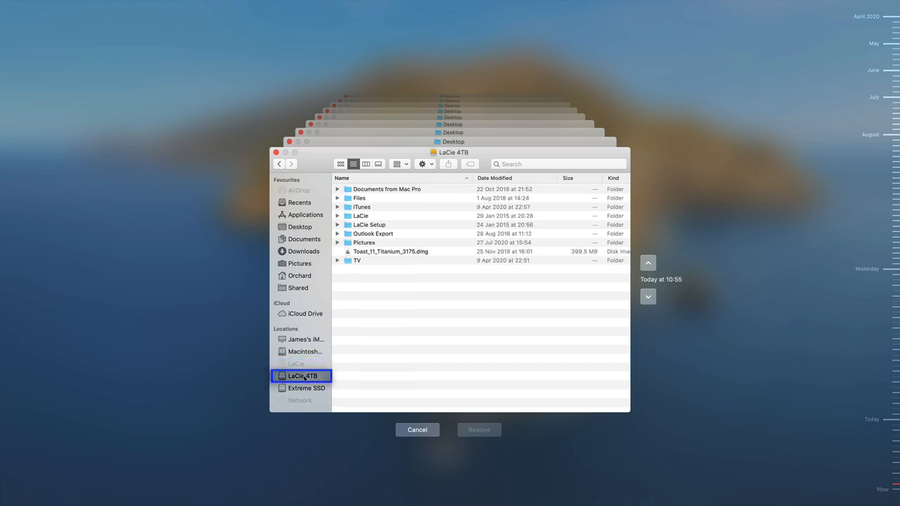
left_click(303, 377)
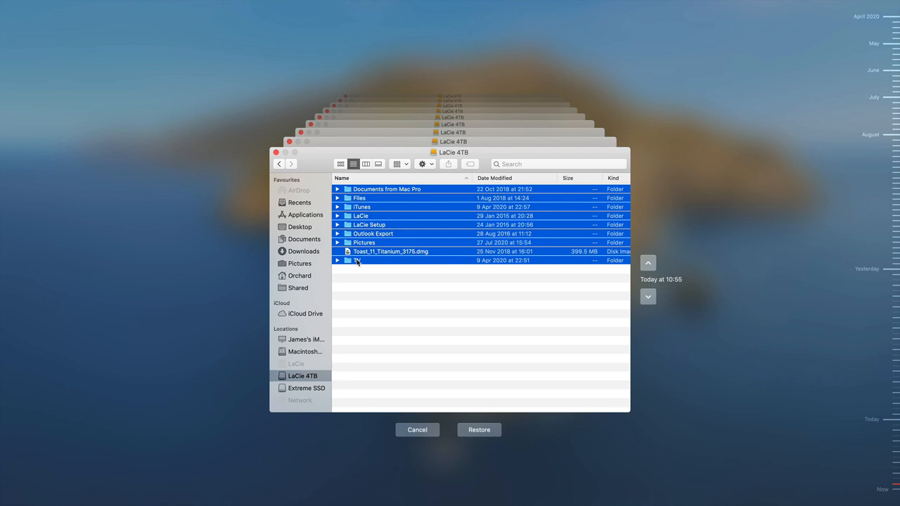
mouse_move(448, 456)
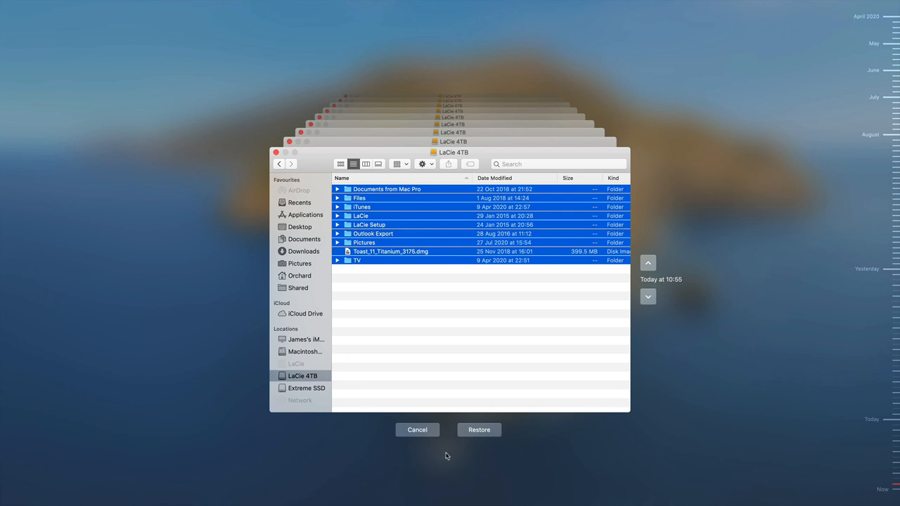
mouse_move(487, 437)
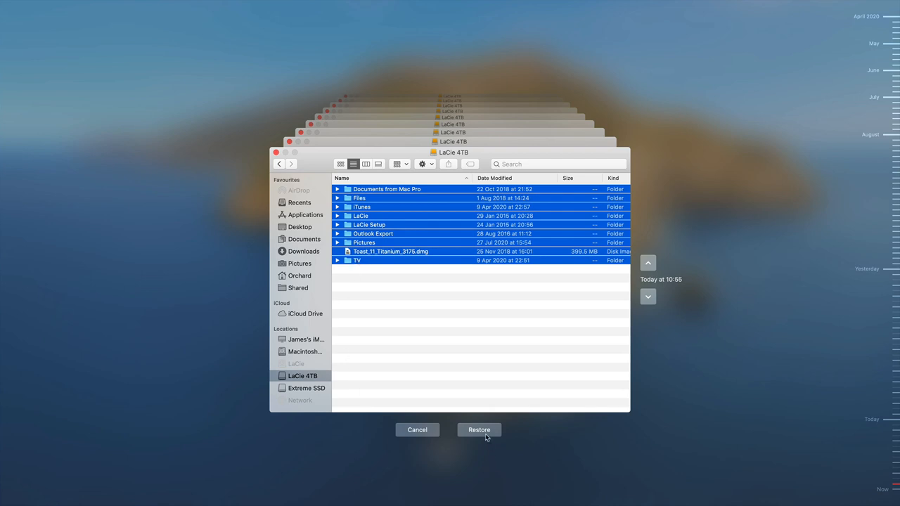